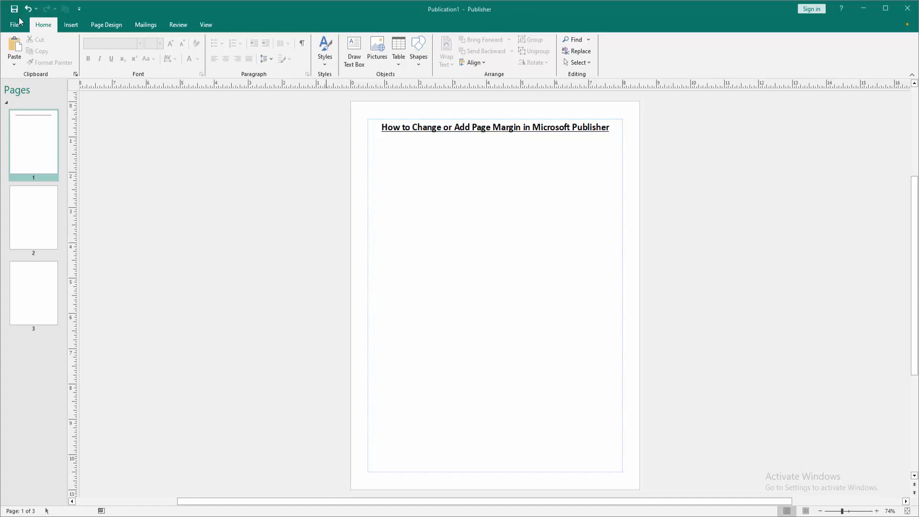
Show the Page Design margin presets list (Wide, Moderate, Narrow, None, Custom).
left_click(106, 25)
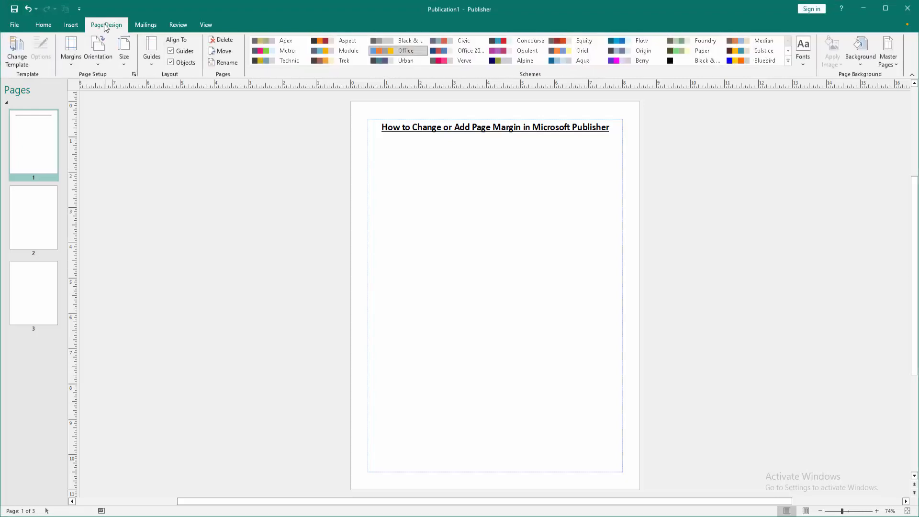
mouse_move(71, 50)
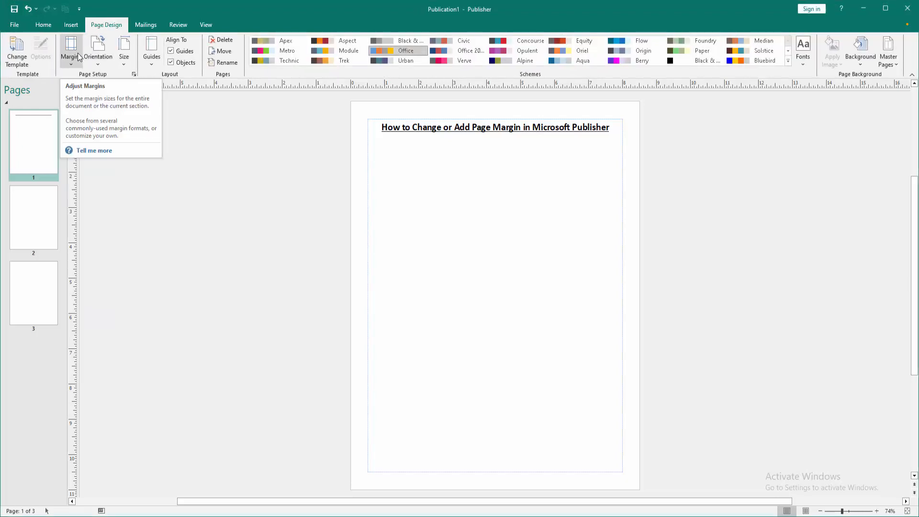
left_click(71, 50)
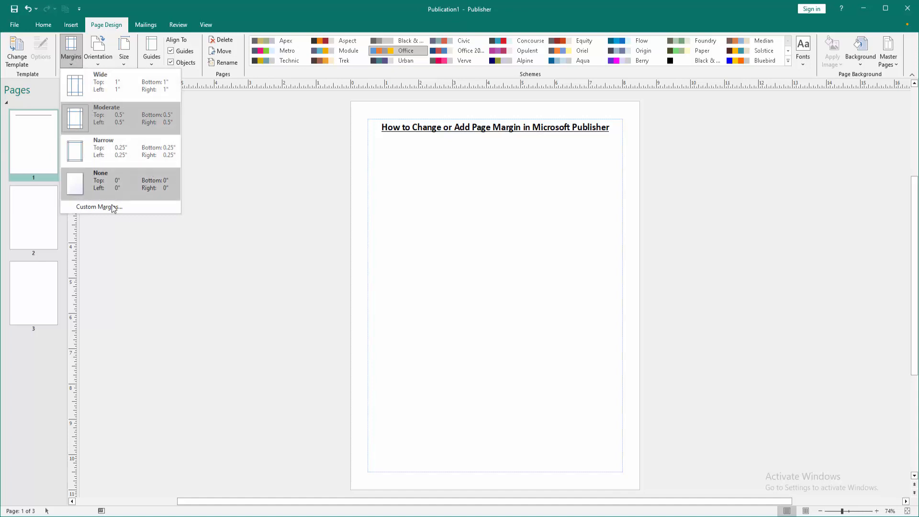
Open Custom Margins and change the Layout Guides margins from 0.5" to 0.8" on all sides.
left_click(100, 206)
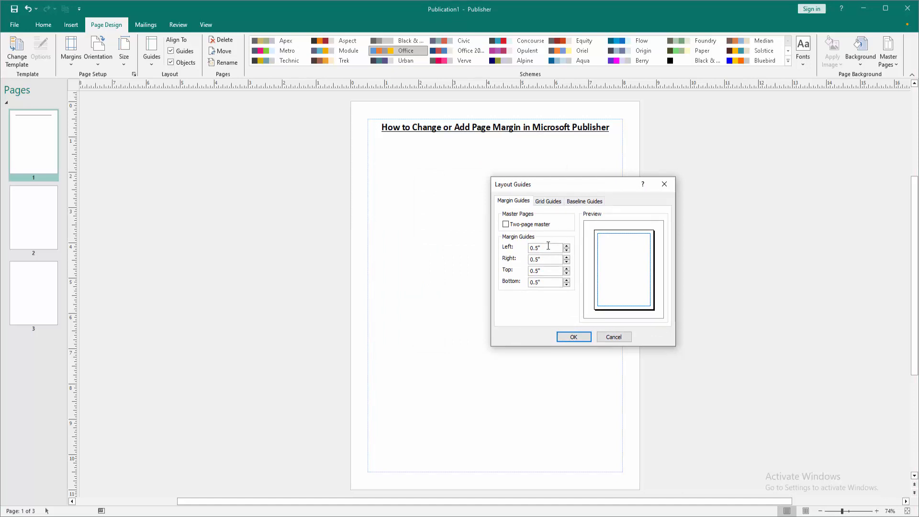
type("0.")
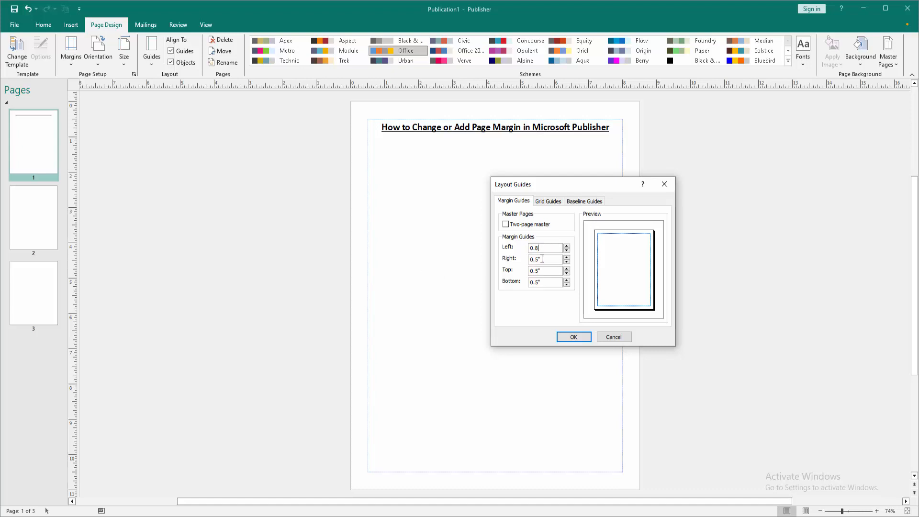
type("0")
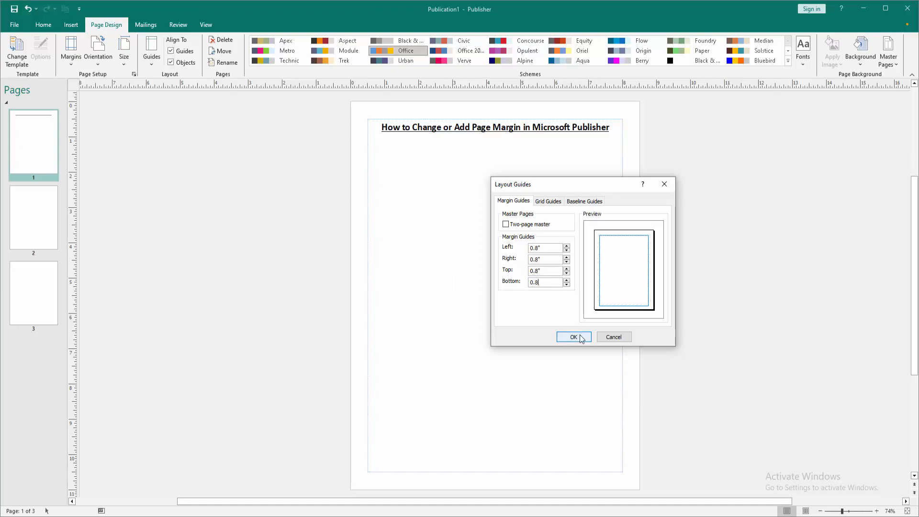
Confirm the 0.8" Layout Guides margins and return to the Home tab.
left_click(574, 336)
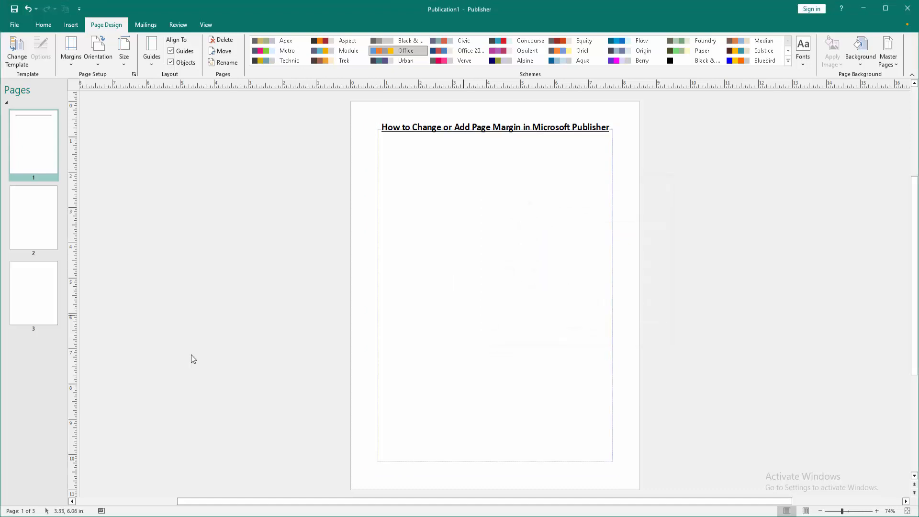
mouse_move(386, 225)
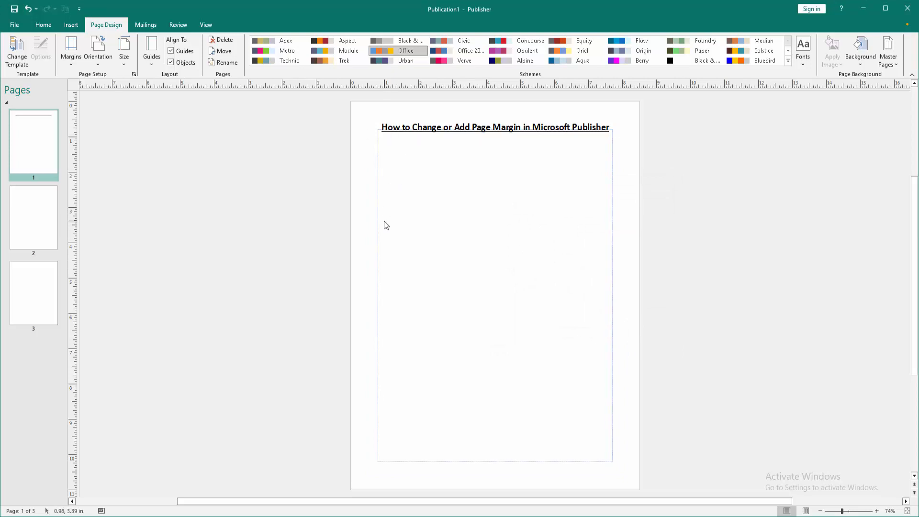
left_click(43, 25)
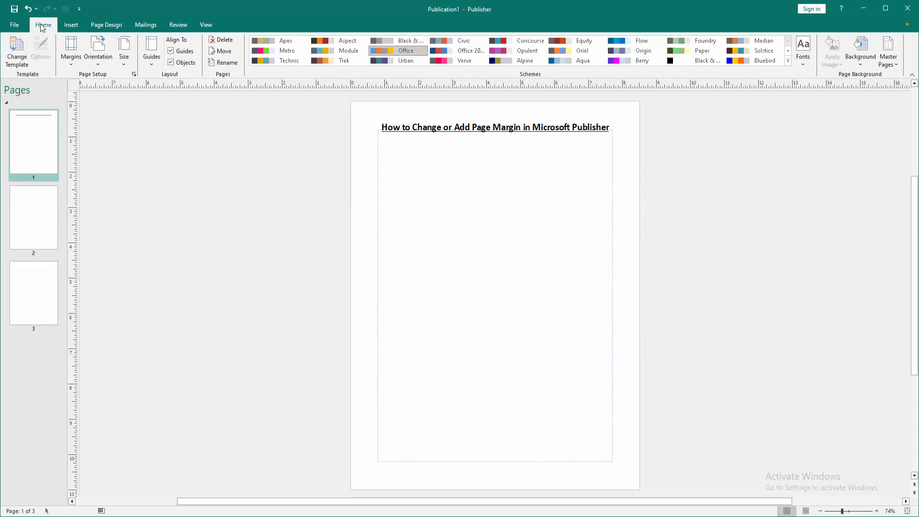